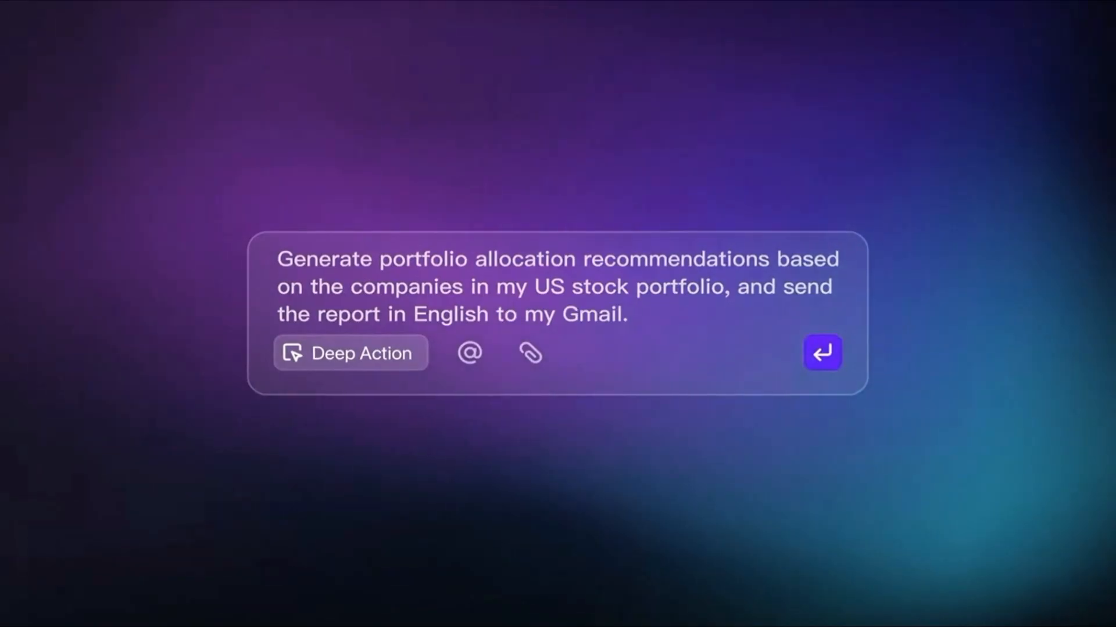
# Play the promo video from the Deep Action portfolio-report prompt to the Fellou new-tab page
pyautogui.click(822, 353)
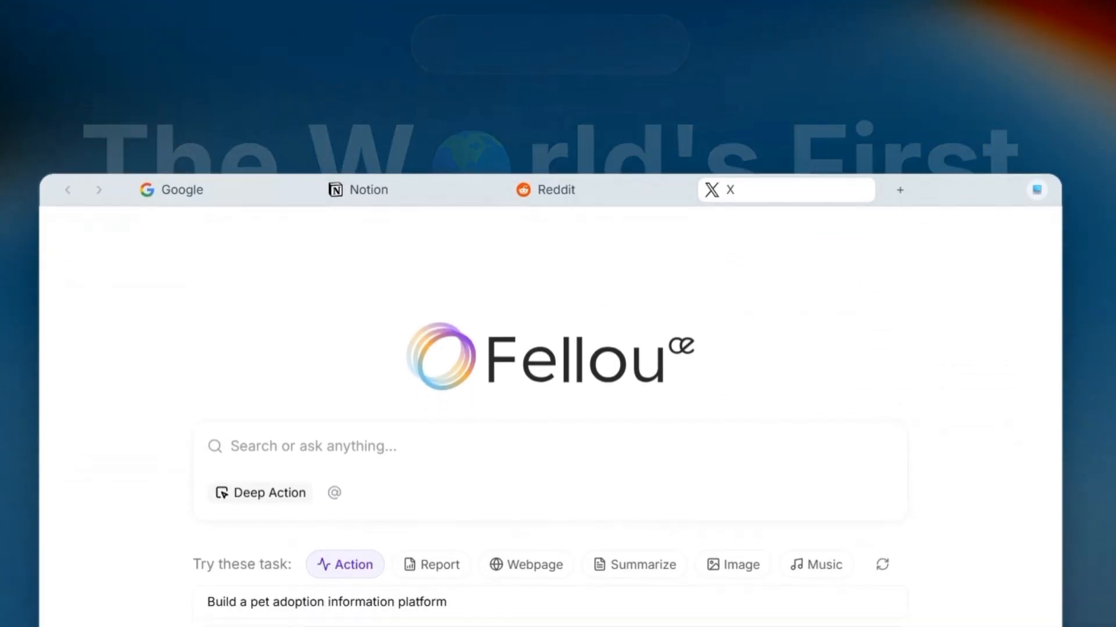
# Scroll down to 'What Fellou Can Do For You' showing the Data Analytics Gmail report example
pyautogui.scroll(-3)
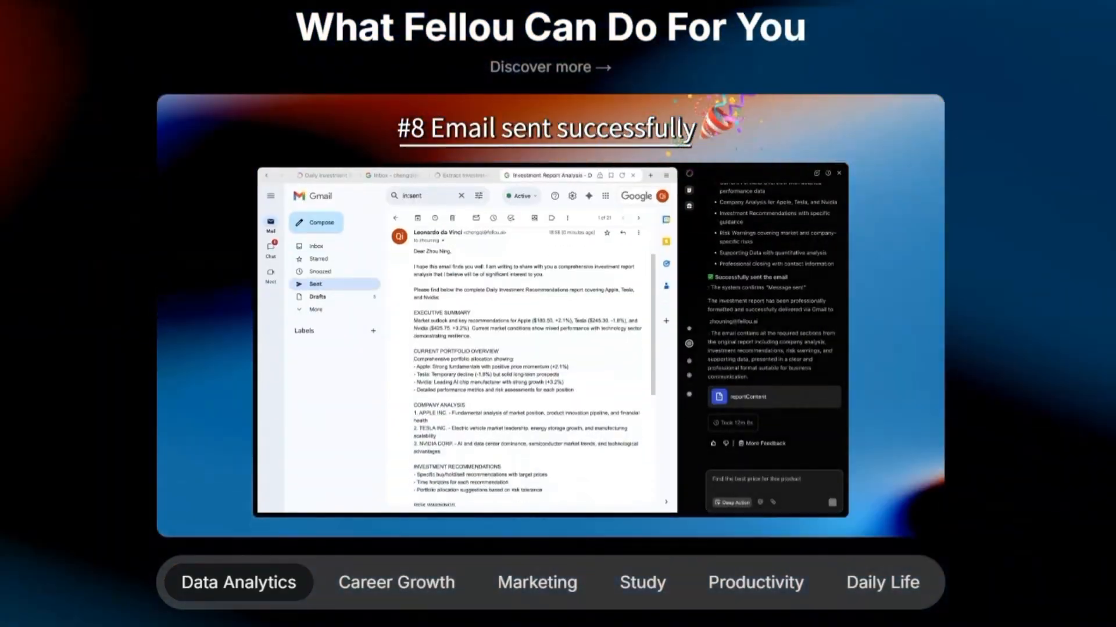
# Cycle through the Career Growth, Marketing, Study and Productivity use-case tabs
pyautogui.click(397, 583)
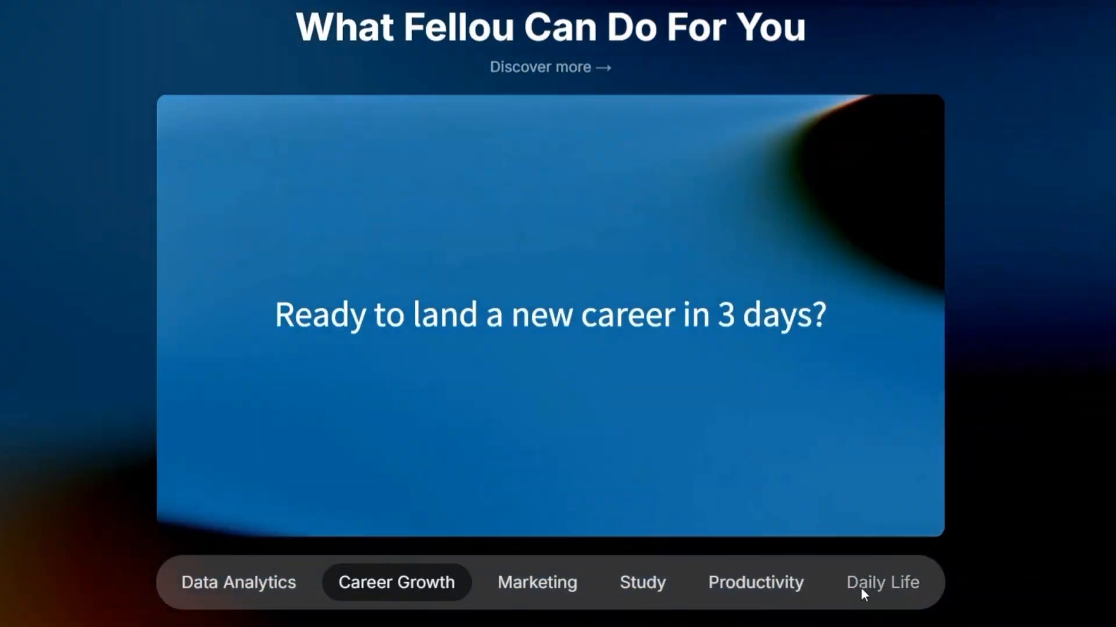
pyautogui.click(536, 582)
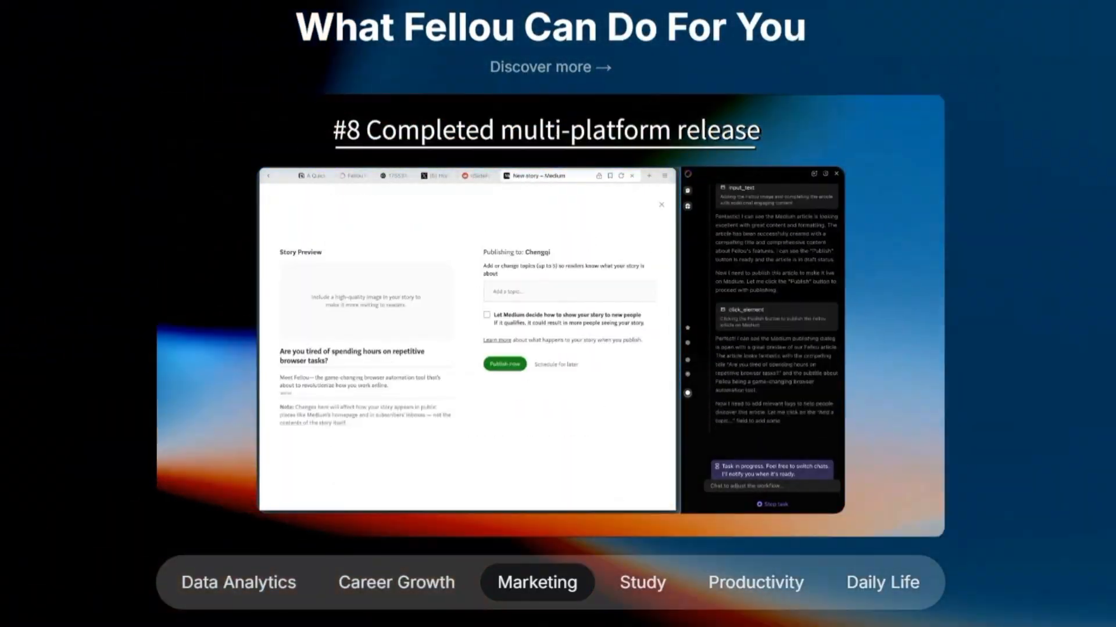
pyautogui.click(642, 583)
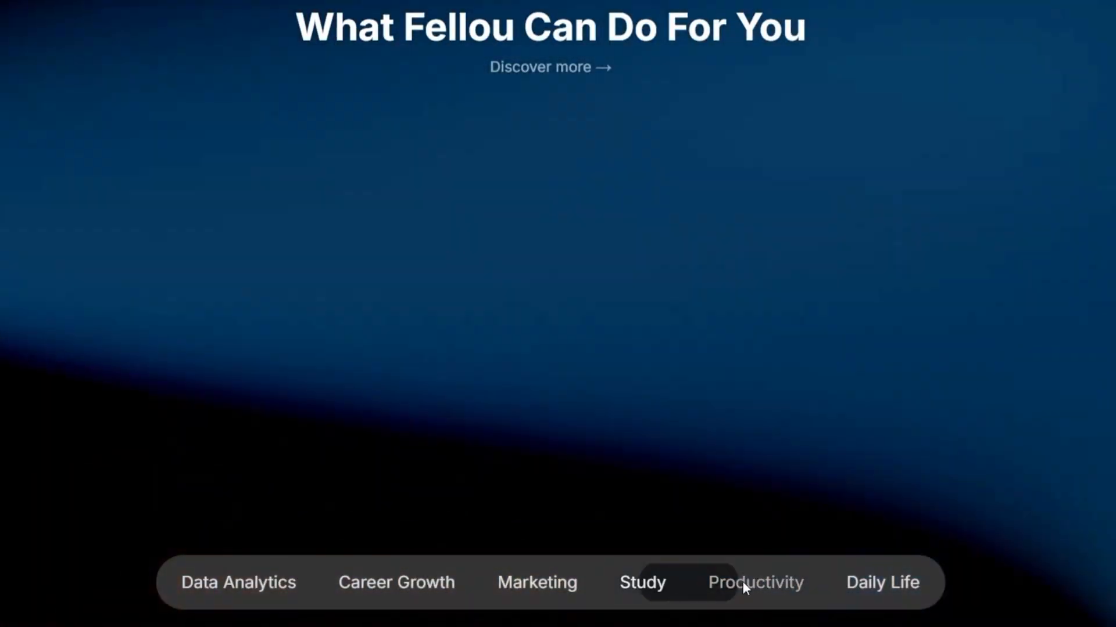
pyautogui.click(756, 582)
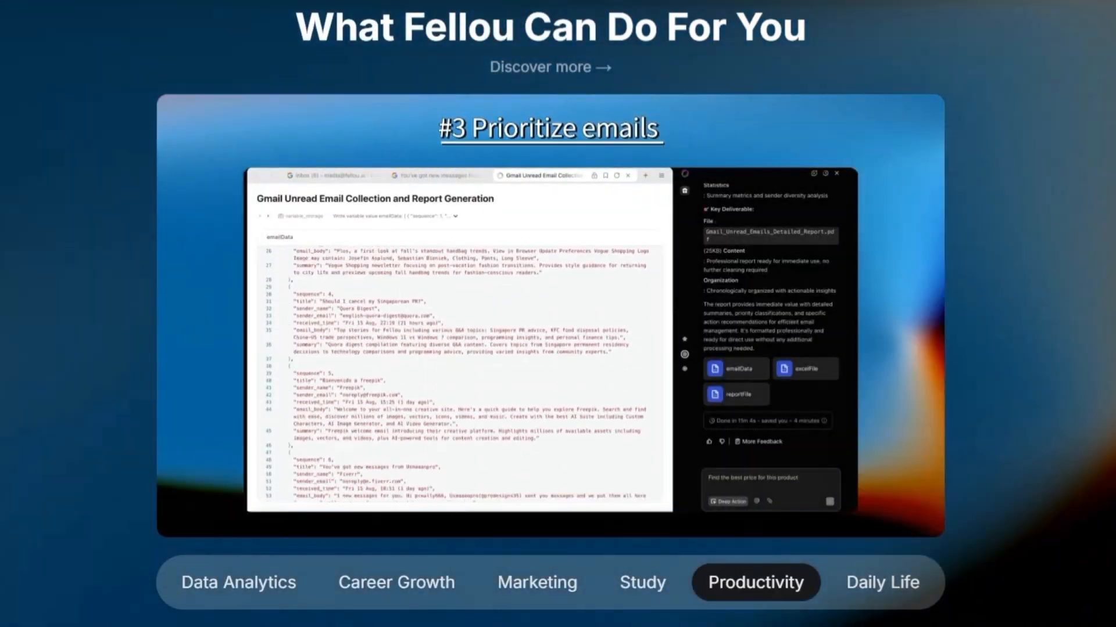
pyautogui.click(882, 582)
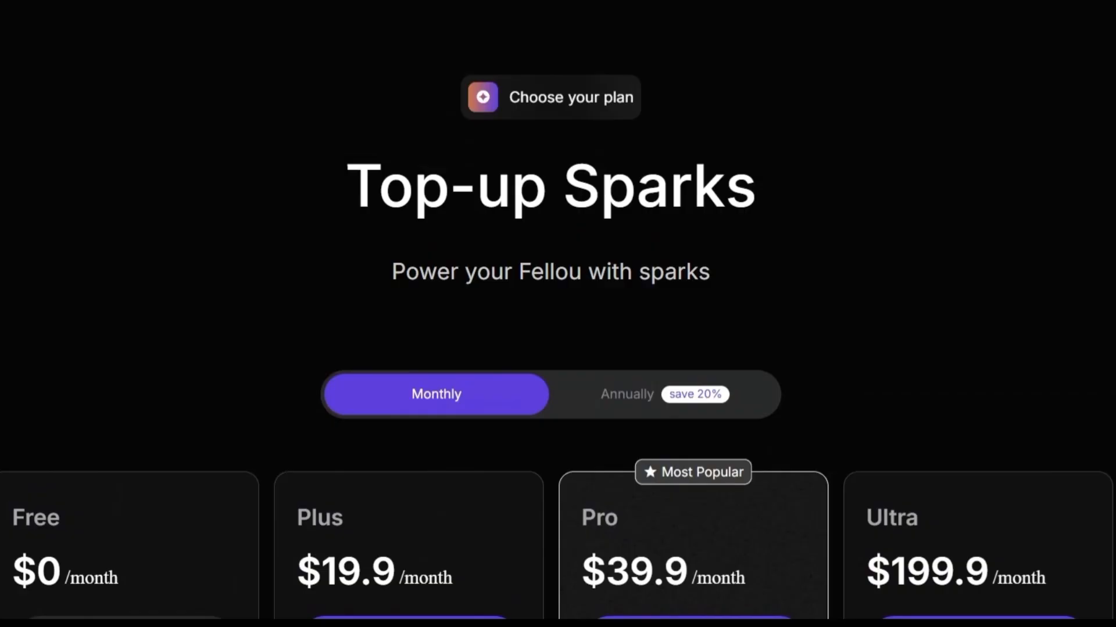
# Scroll to the Free, Plus, Pro and Ultra plan features and the consumption footnote
pyautogui.scroll(-3)
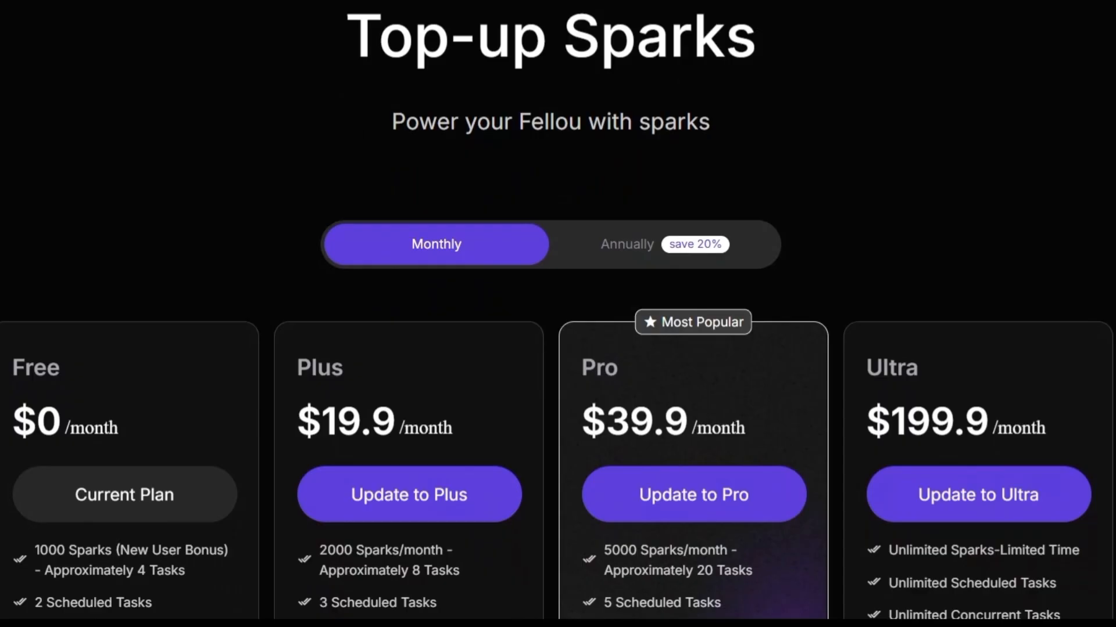
pyautogui.scroll(-3)
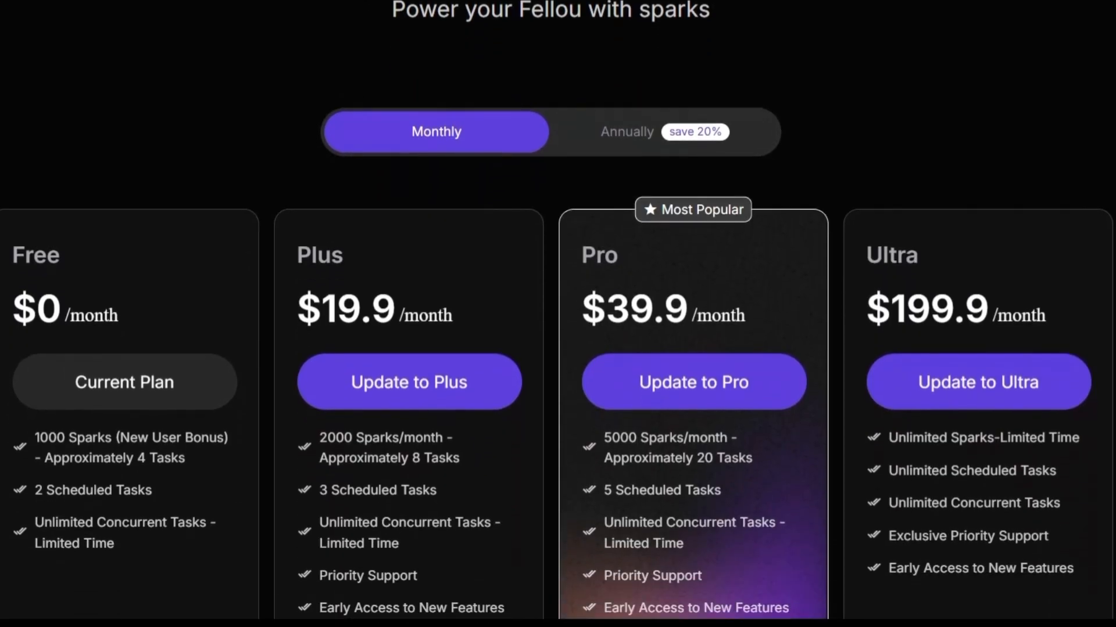
pyautogui.scroll(-3)
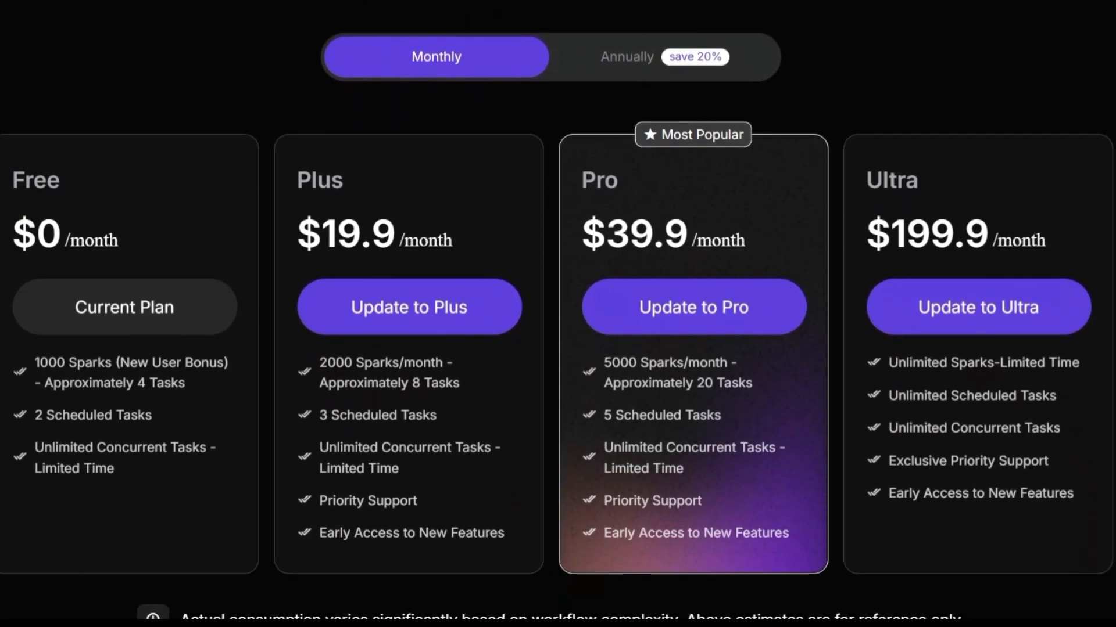
pyautogui.scroll(-3)
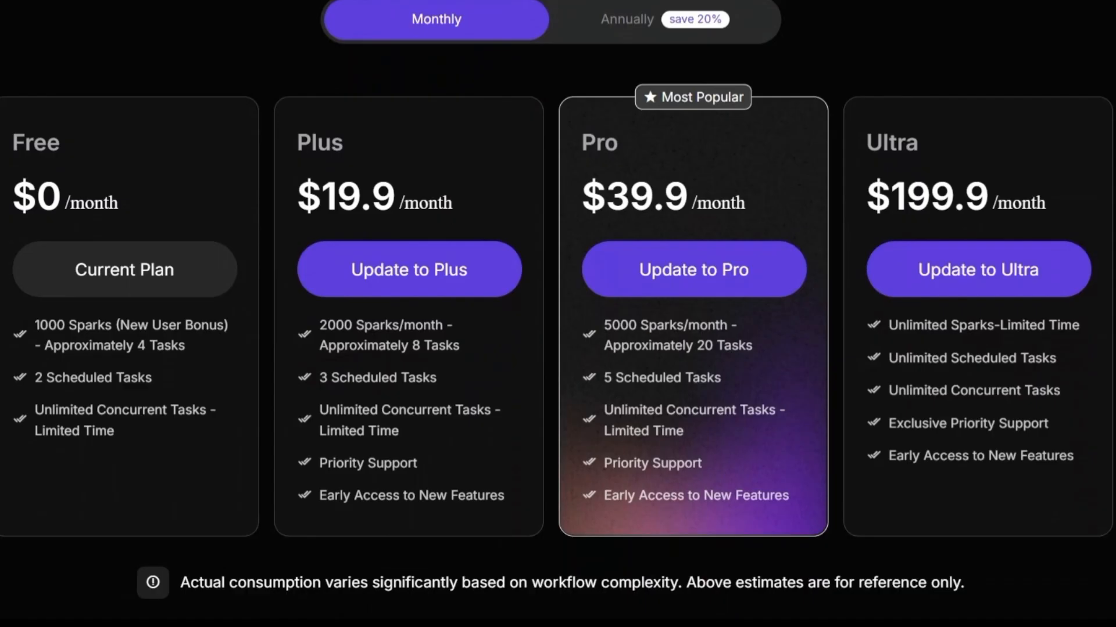